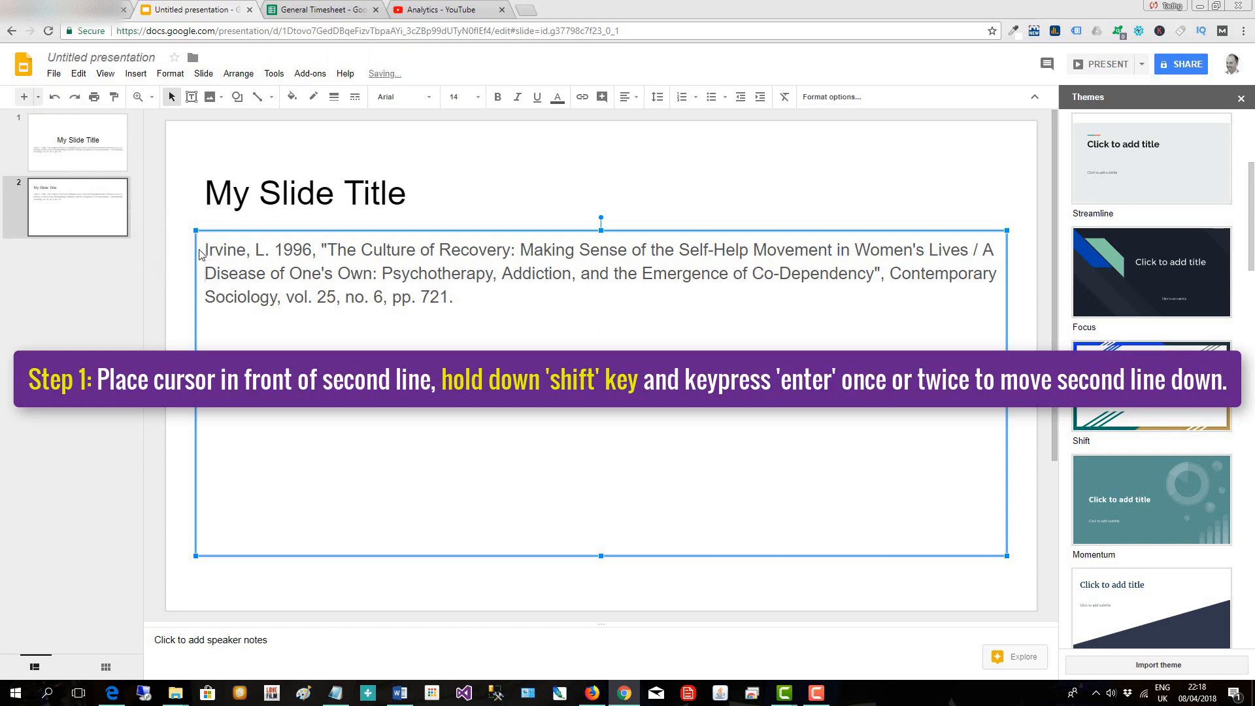
- Insert a line break before 'Disease' so the citation's second line drops below the first
{"action": "key", "text": "shift+enter"}
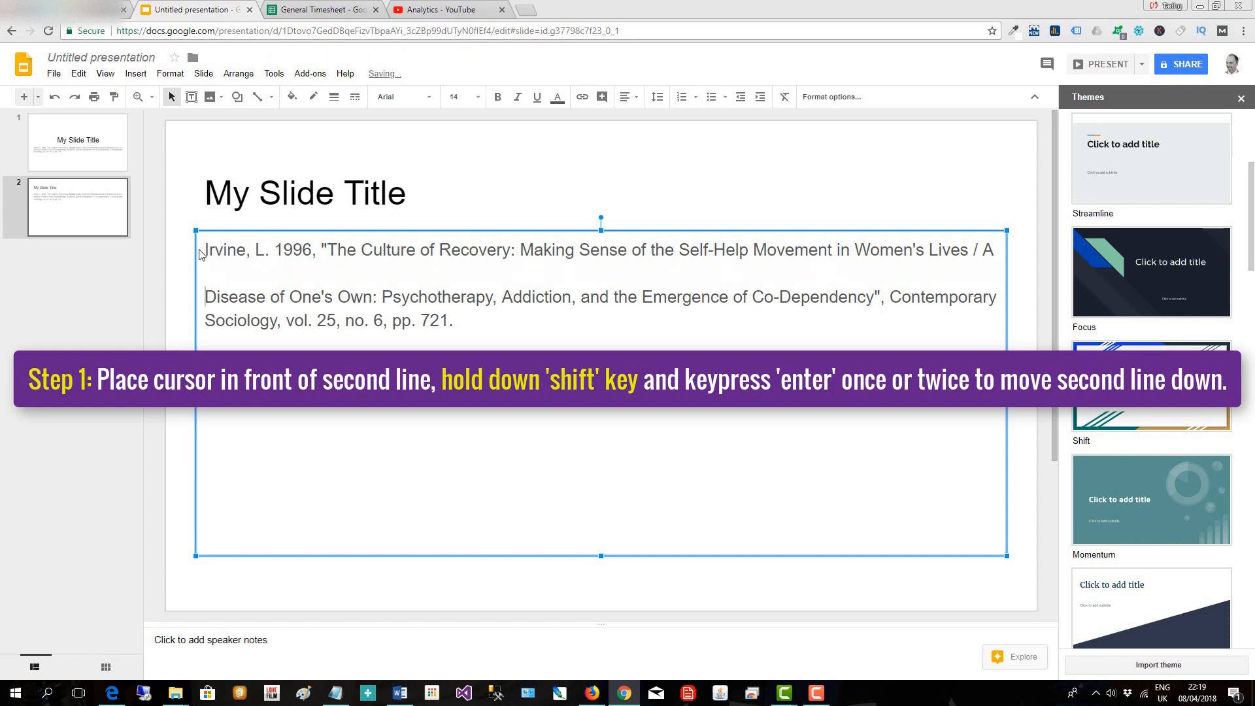